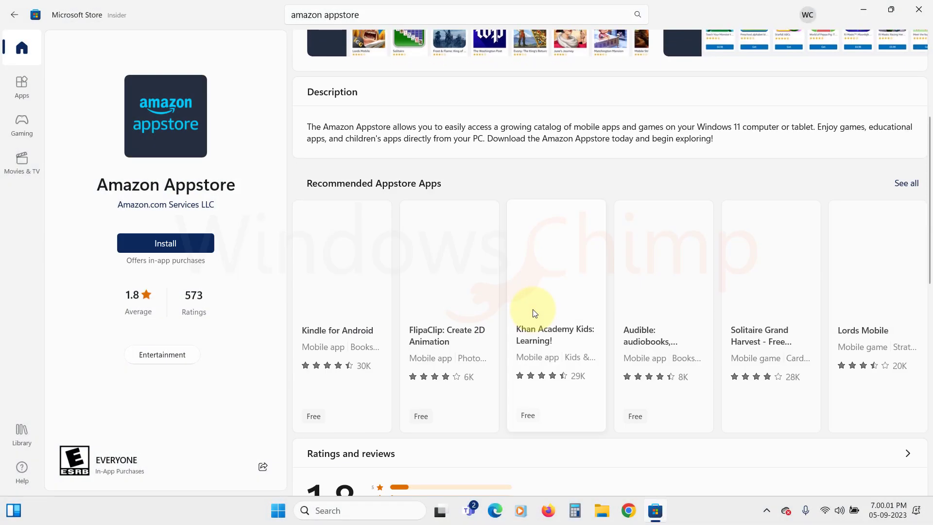
Step: Expand the Amazon Appstore listing's full system requirements (Windows 11, 8 GB memory)
scroll("down", 3)
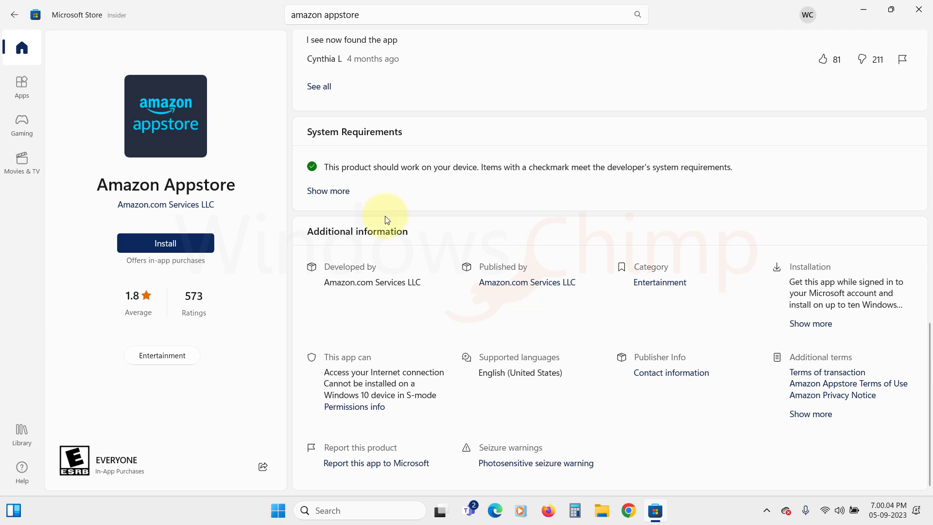
left_click(328, 190)
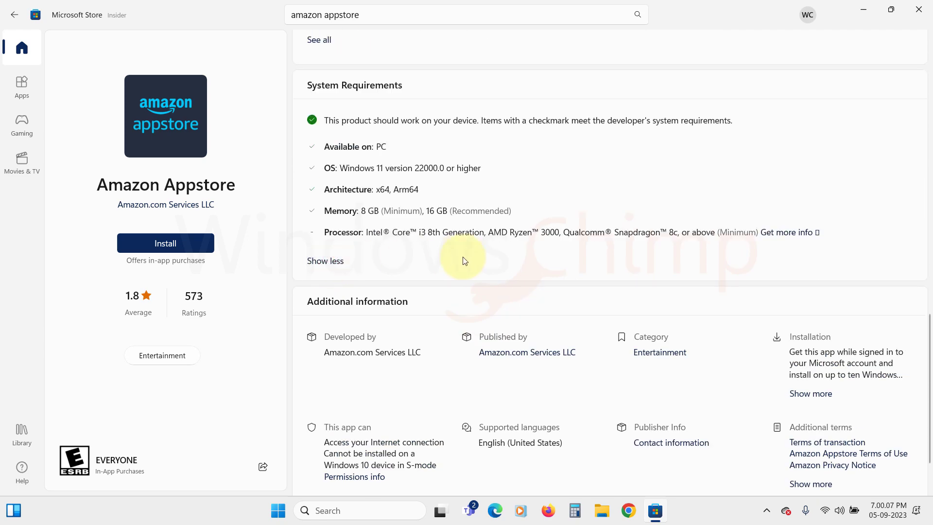
mouse_move(437, 159)
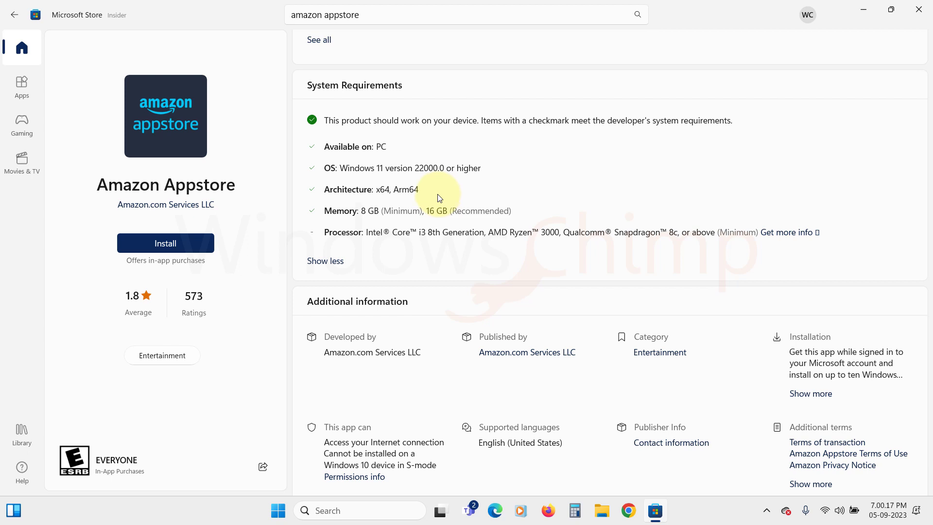
mouse_move(519, 220)
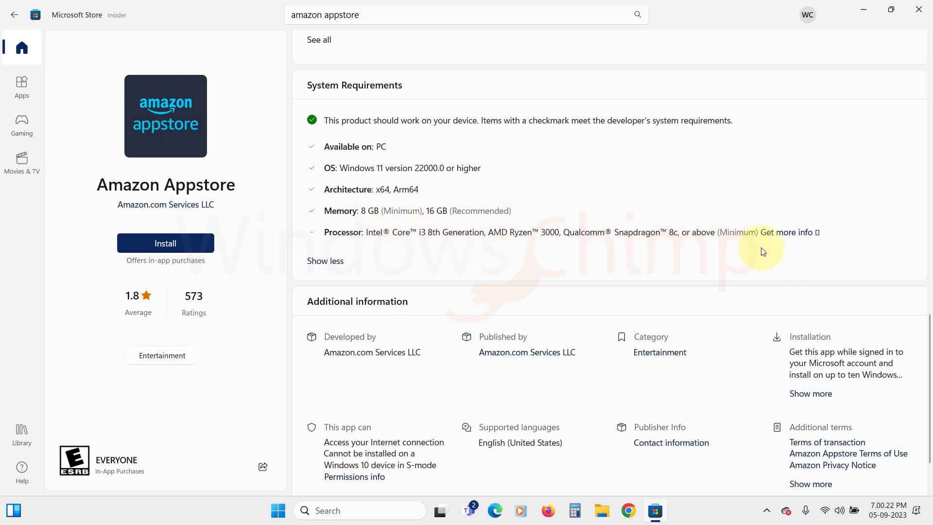
mouse_move(615, 280)
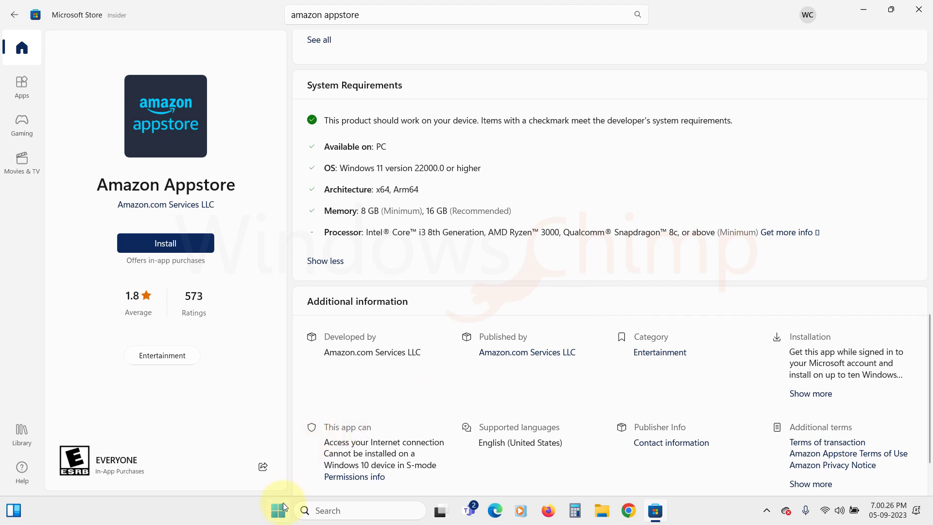
Step: Launch Task Manager from the Start button menu and view running processes
right_click(277, 510)
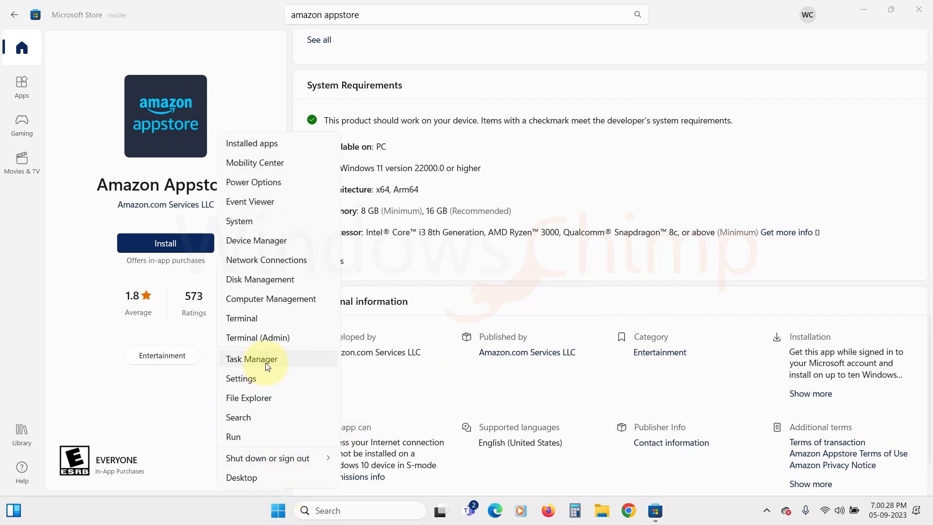
left_click(251, 358)
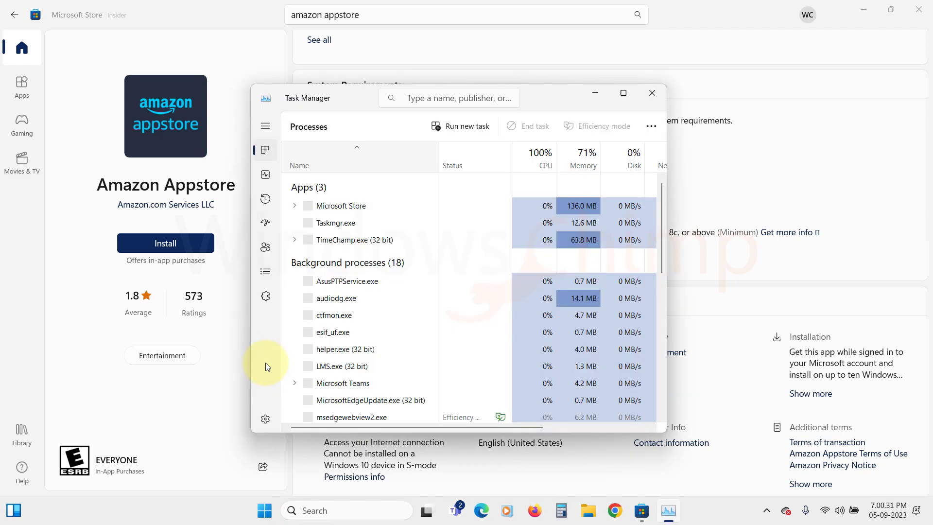
left_click(264, 175)
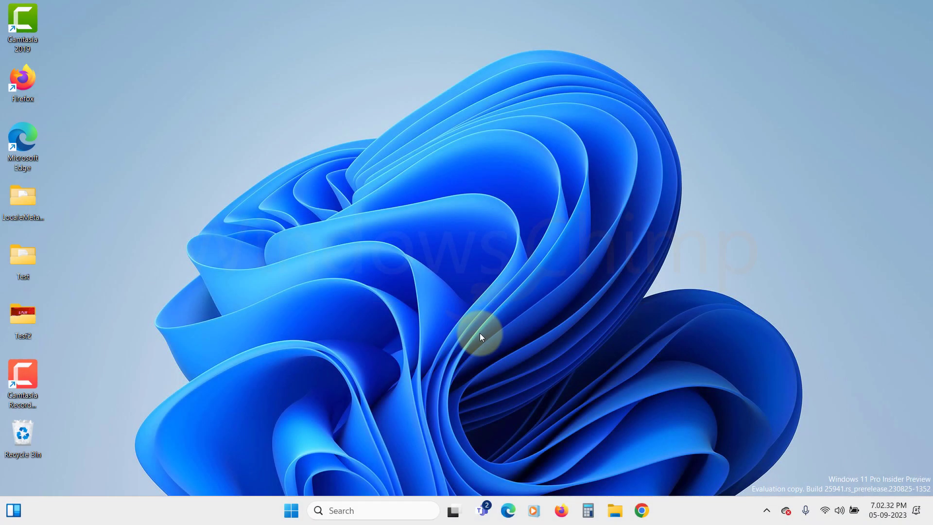
Step: Enable Virtual Machine Platform in Windows Features and confirm with OK
left_click(374, 511)
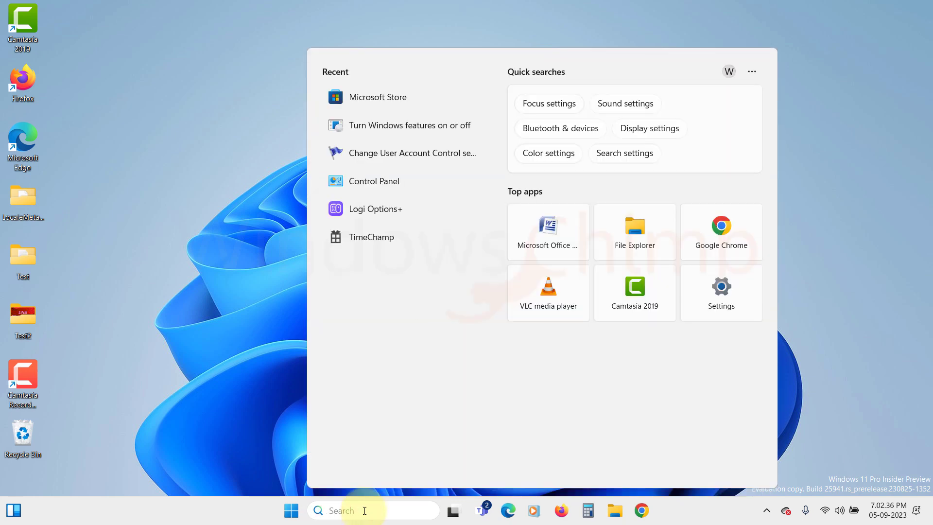
type("turn windows features on or f")
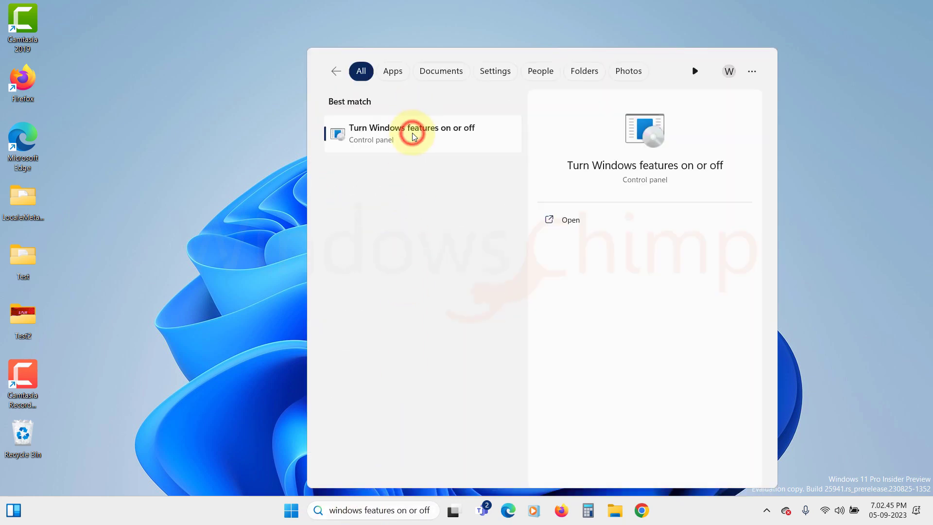
left_click(411, 133)
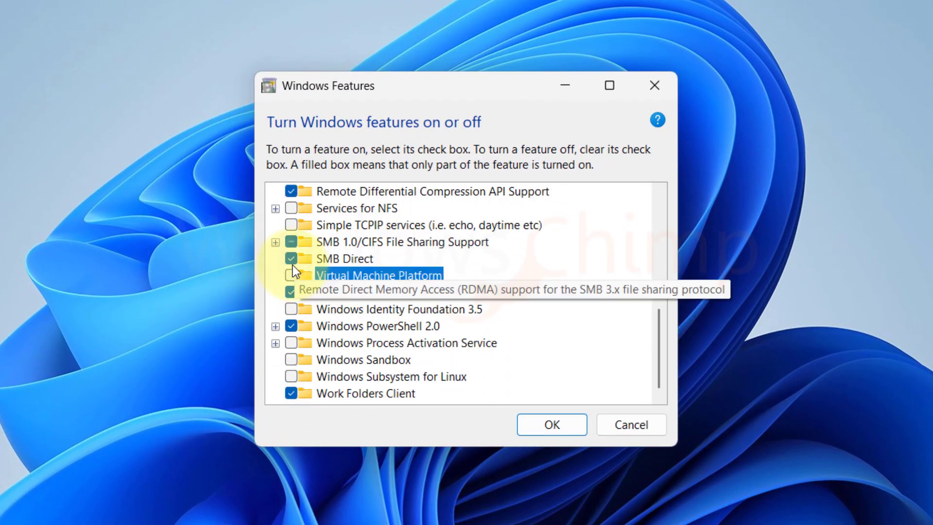
left_click(291, 275)
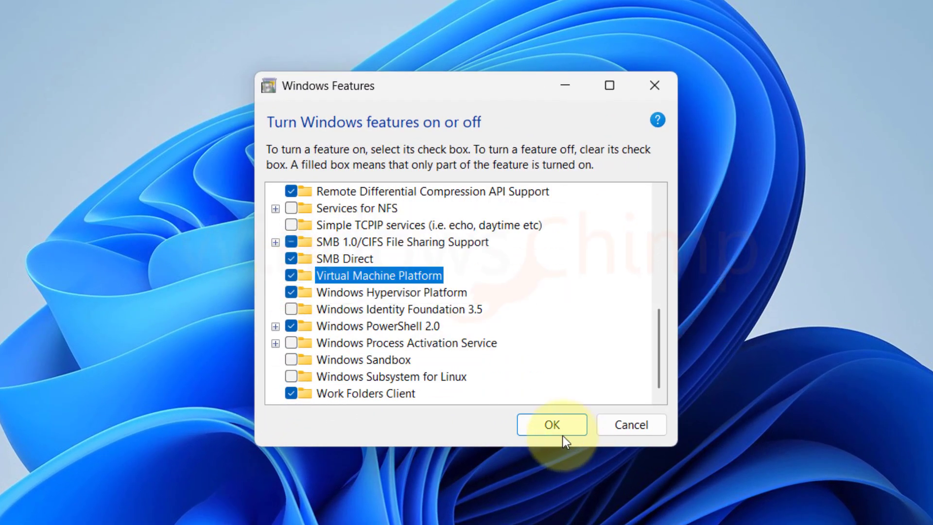
left_click(549, 424)
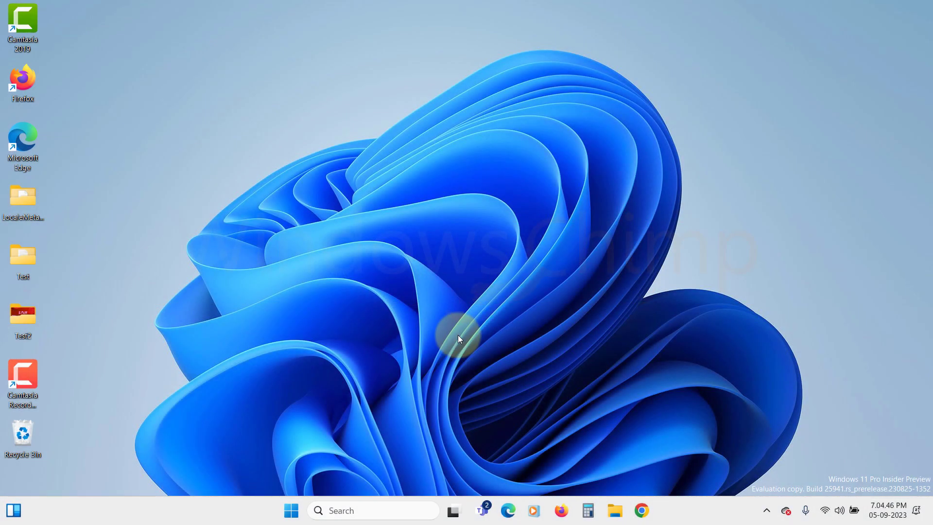
Step: Search 'microsoft store' from Start to return to the Amazon Appstore page
left_click(291, 510)
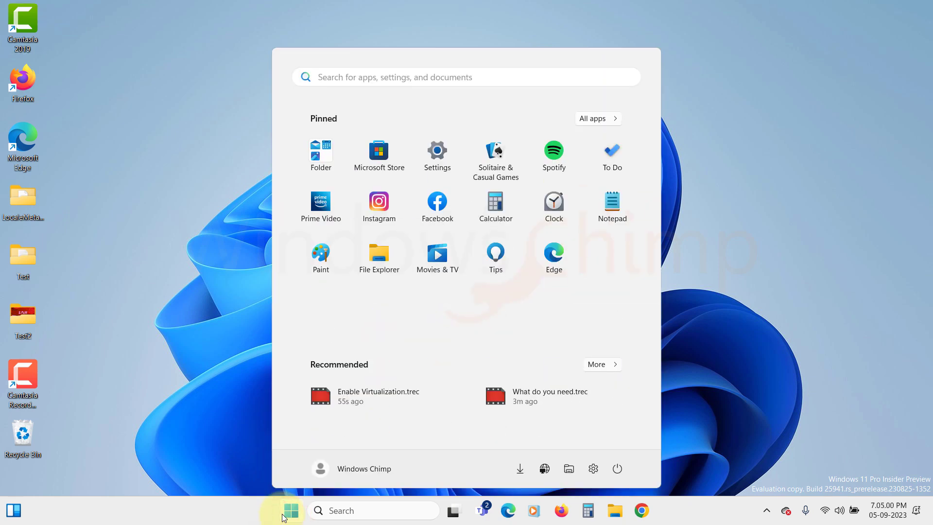
type("microsoft store")
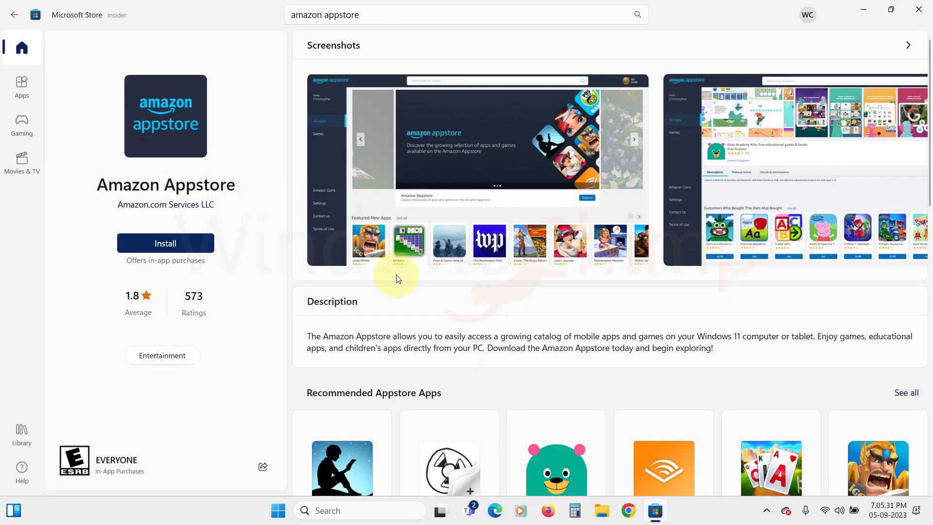
Step: Install Windows Subsystem for Android via the Appstore listing, allow UAC, and launch Amazon Appstore
left_click(164, 243)
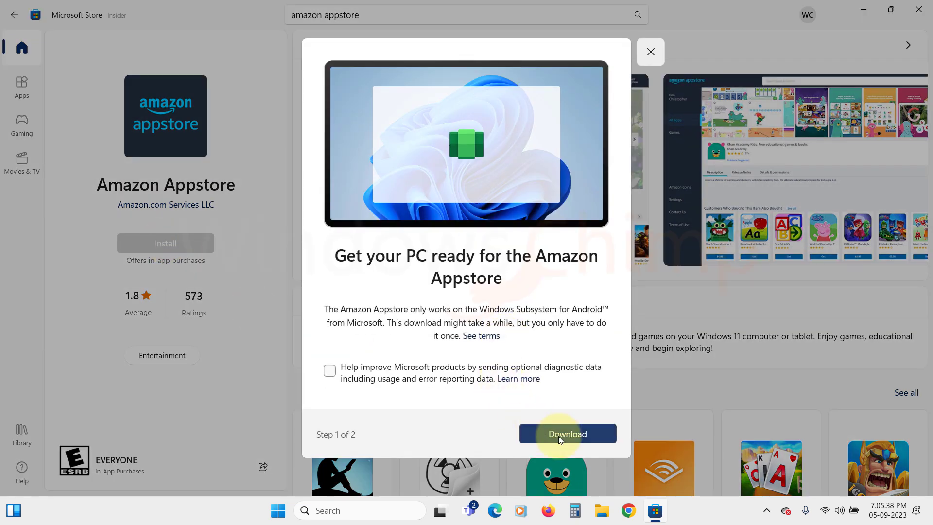
left_click(566, 433)
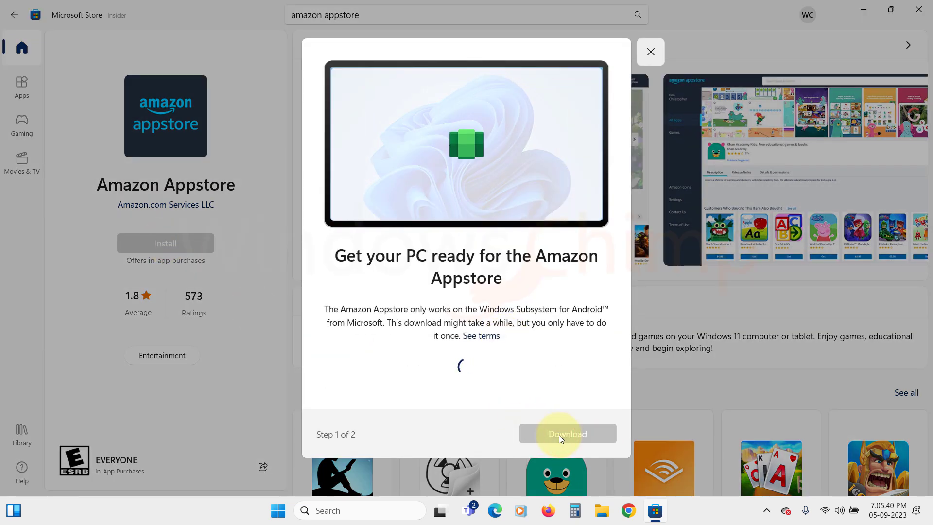
left_click(565, 433)
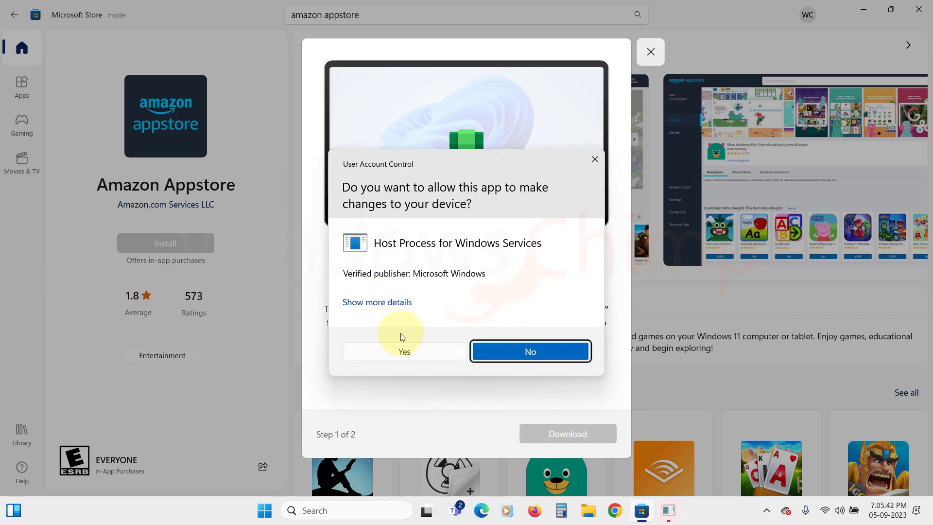
left_click(403, 350)
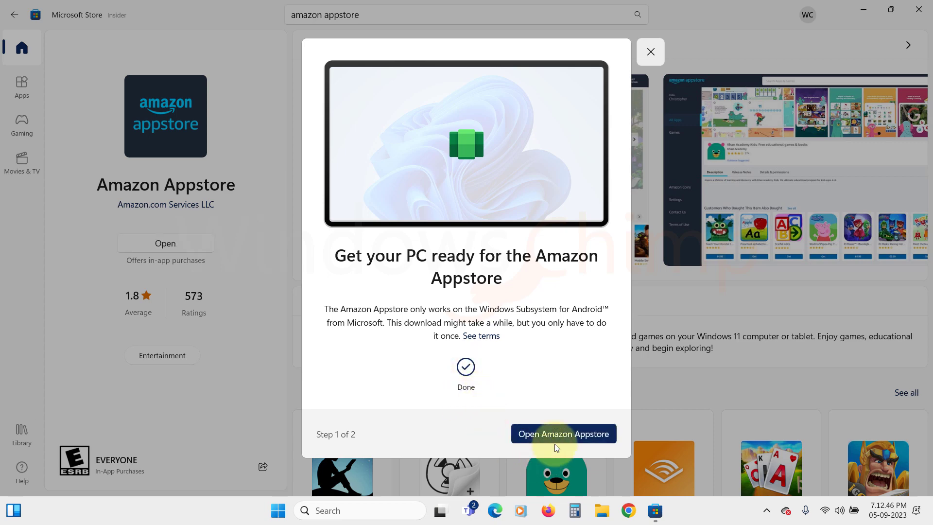
mouse_move(528, 402)
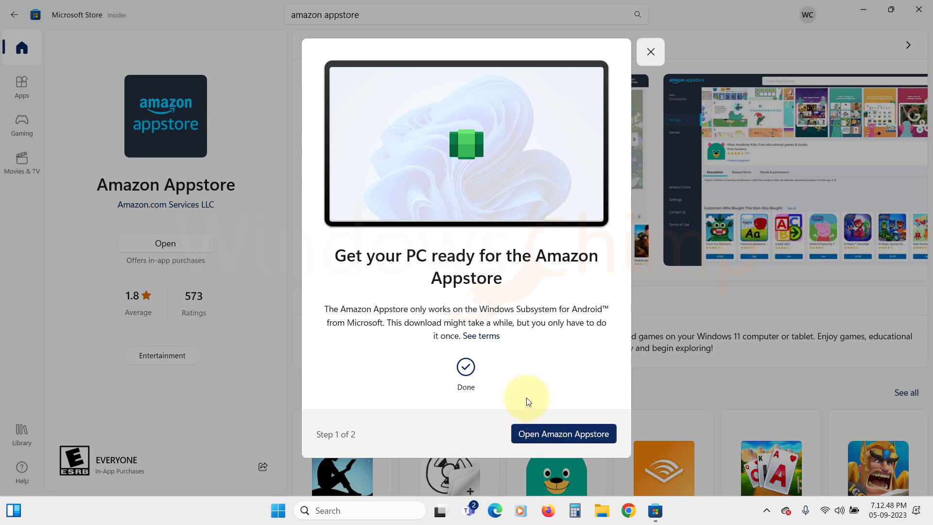
left_click(563, 433)
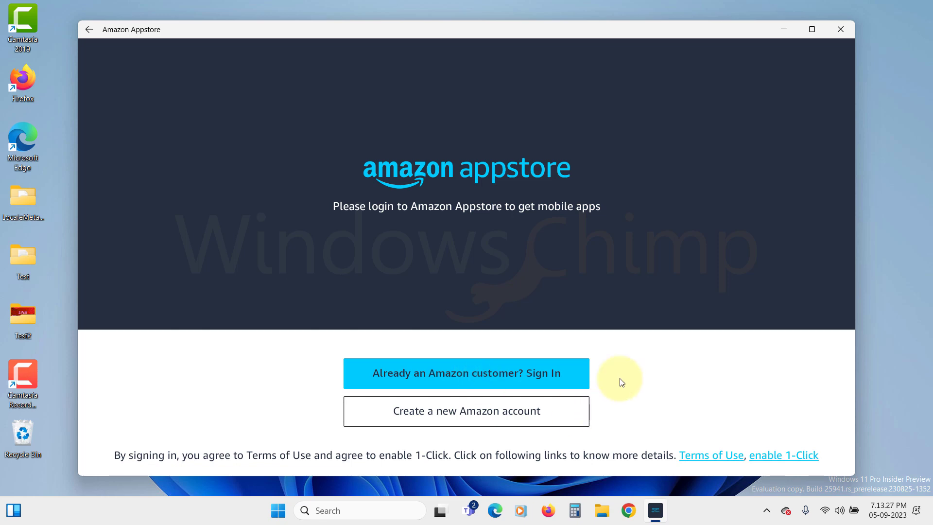
Step: Sign in as an existing Amazon customer and get Hill Climb Racing 2
left_click(465, 374)
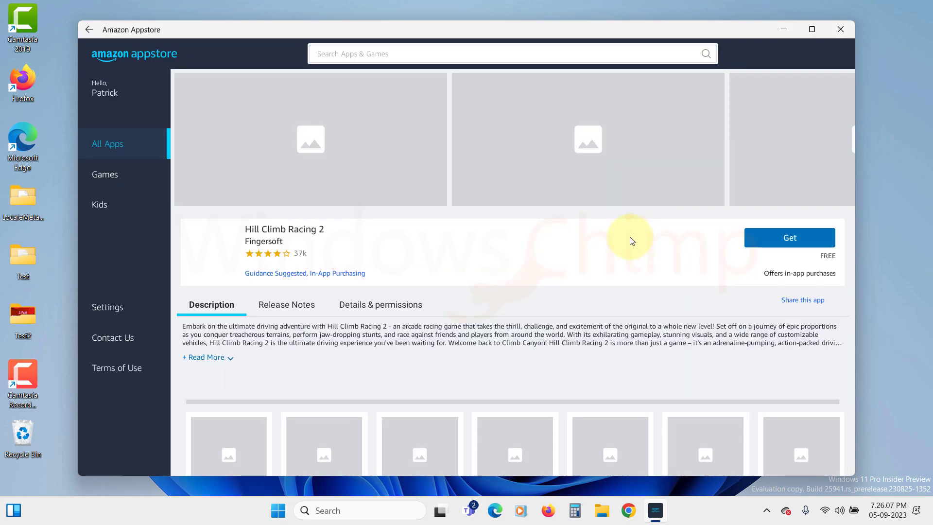
left_click(789, 238)
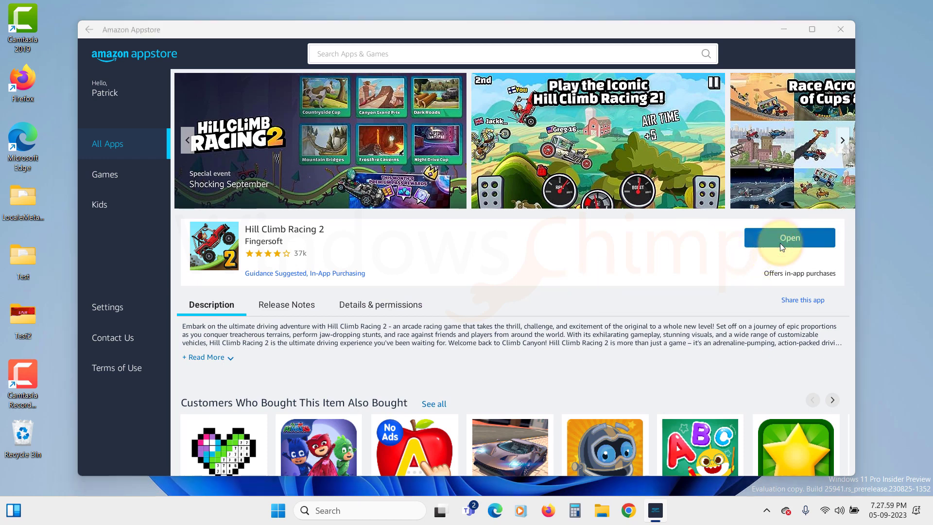
Step: Launch Hill Climb Racing 2, answer the notification prompt, and dismiss the controls guide
left_click(789, 238)
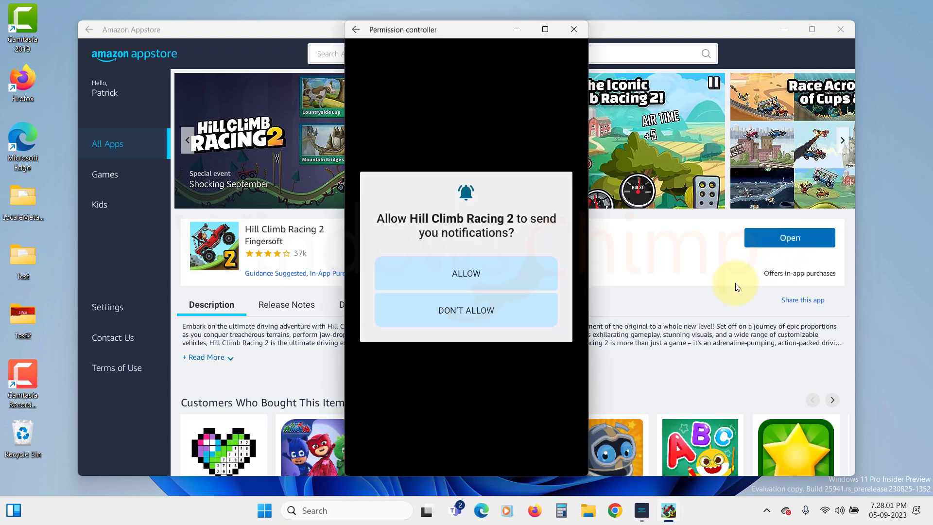
left_click(466, 273)
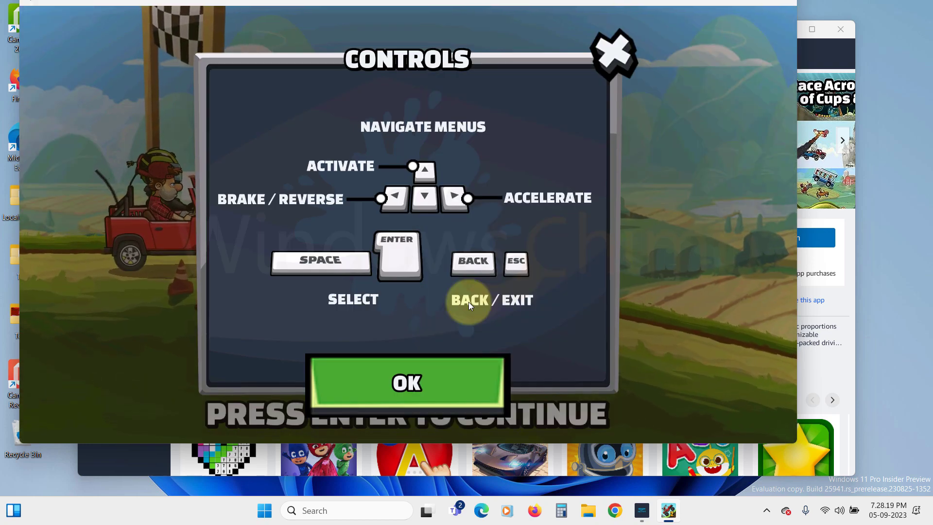
left_click(406, 382)
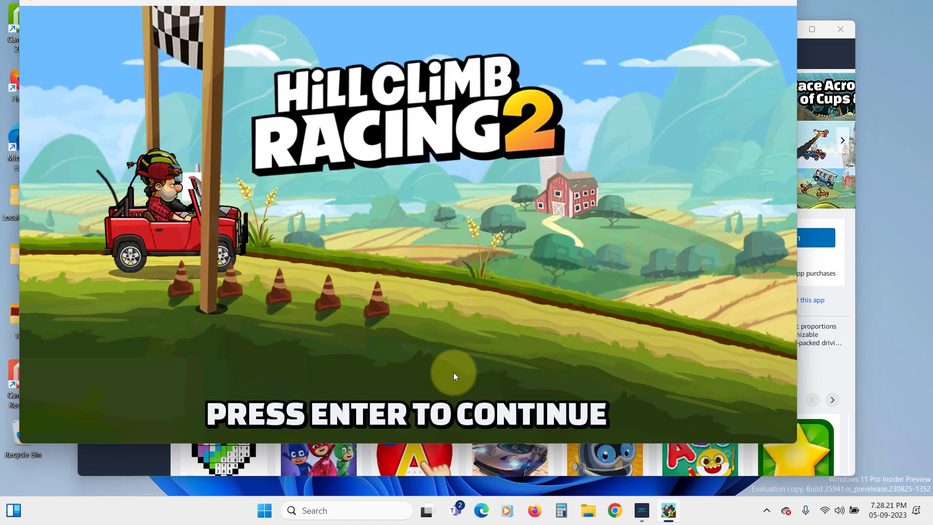